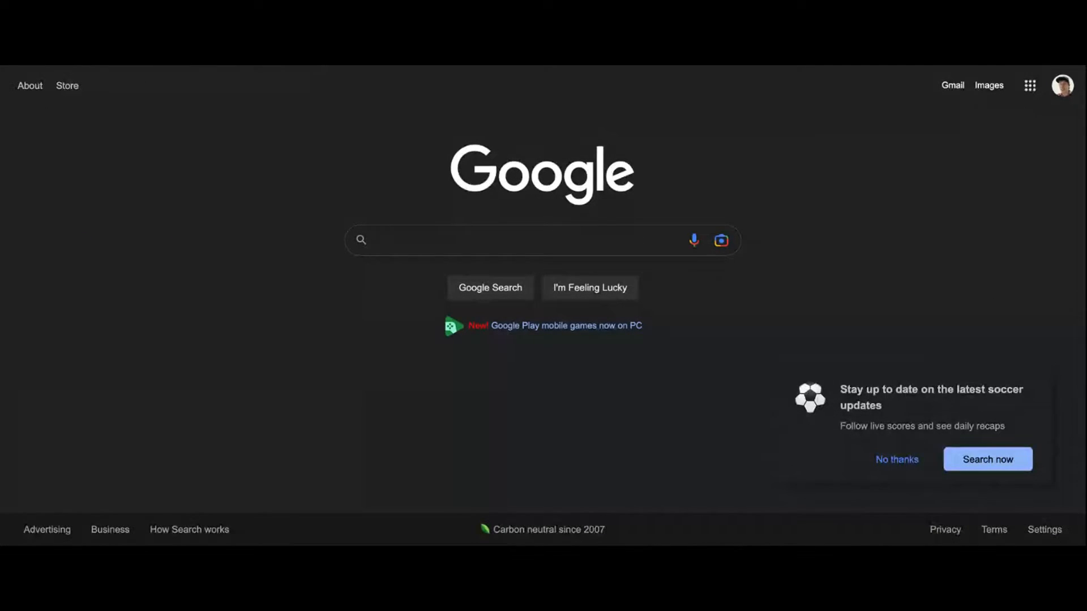
Step: Search Google for StreamYard and follow the Login sitelink to its login page
text(s)
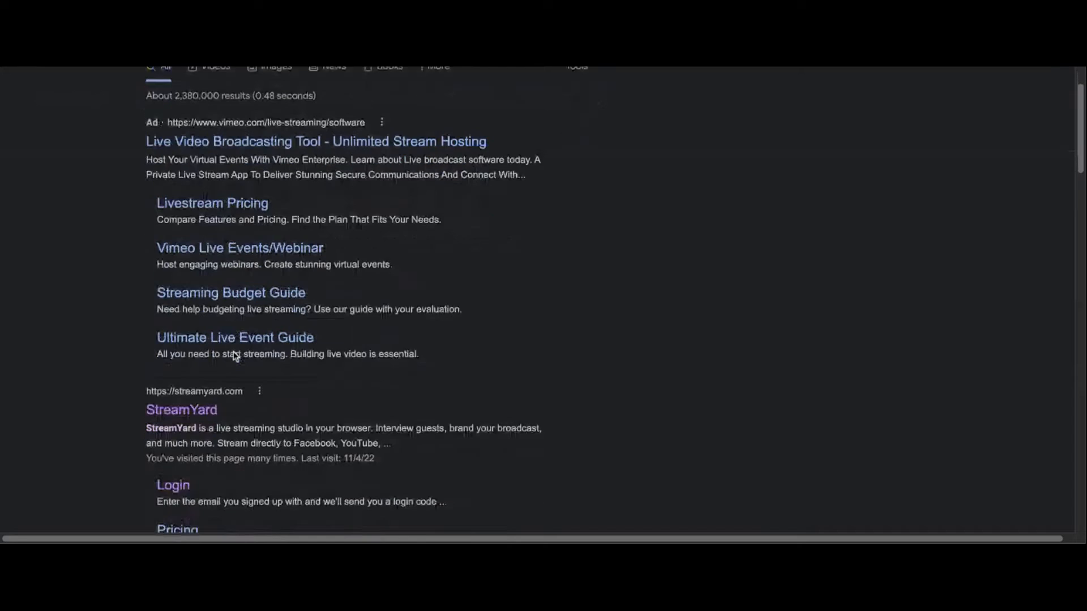
scroll(down, 3)
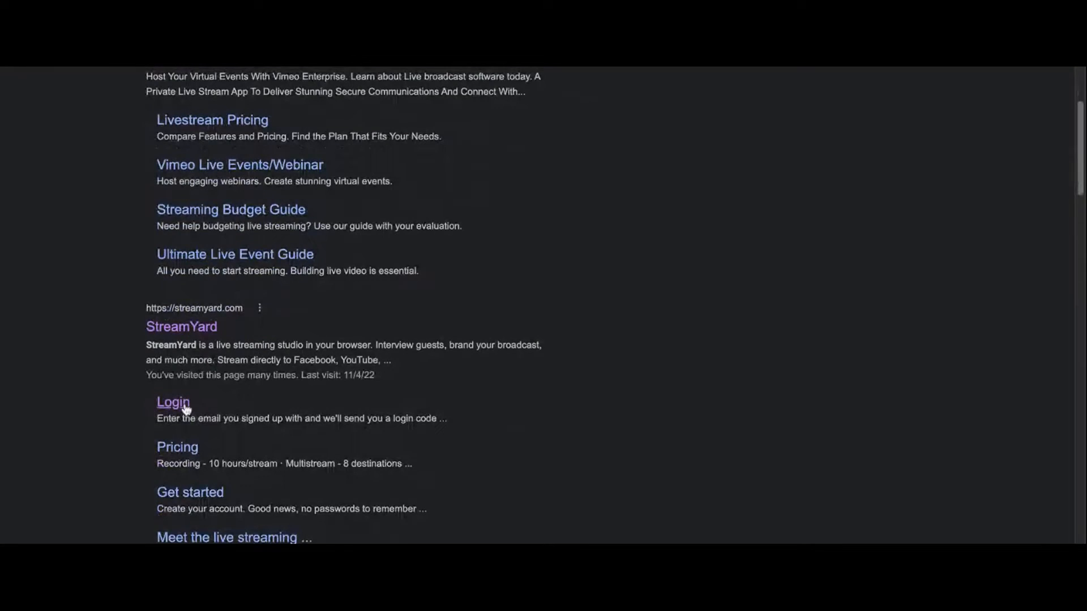
click(172, 402)
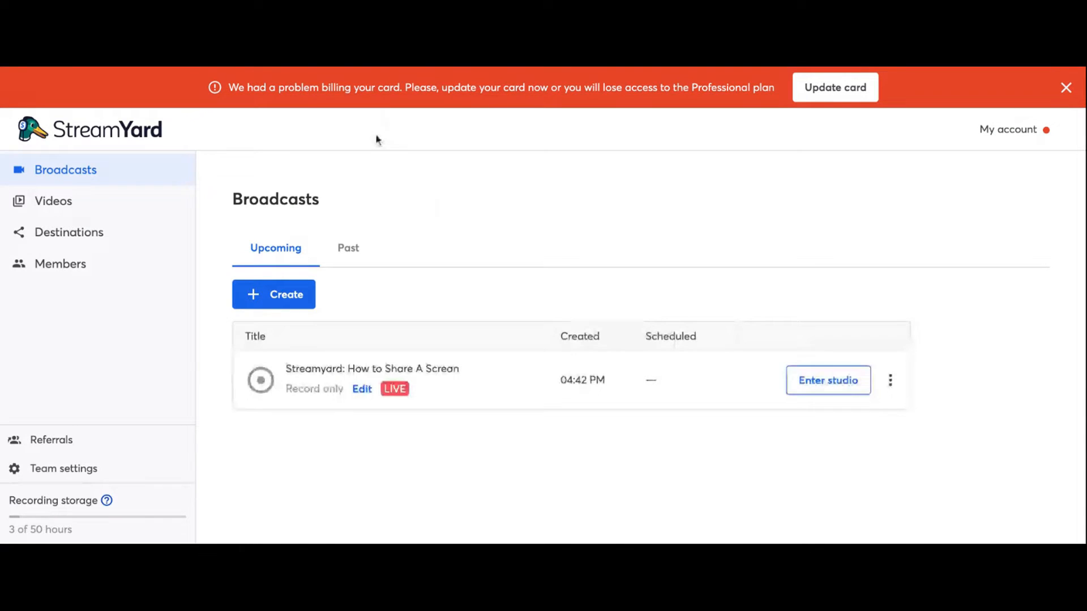
mouse_move(359, 70)
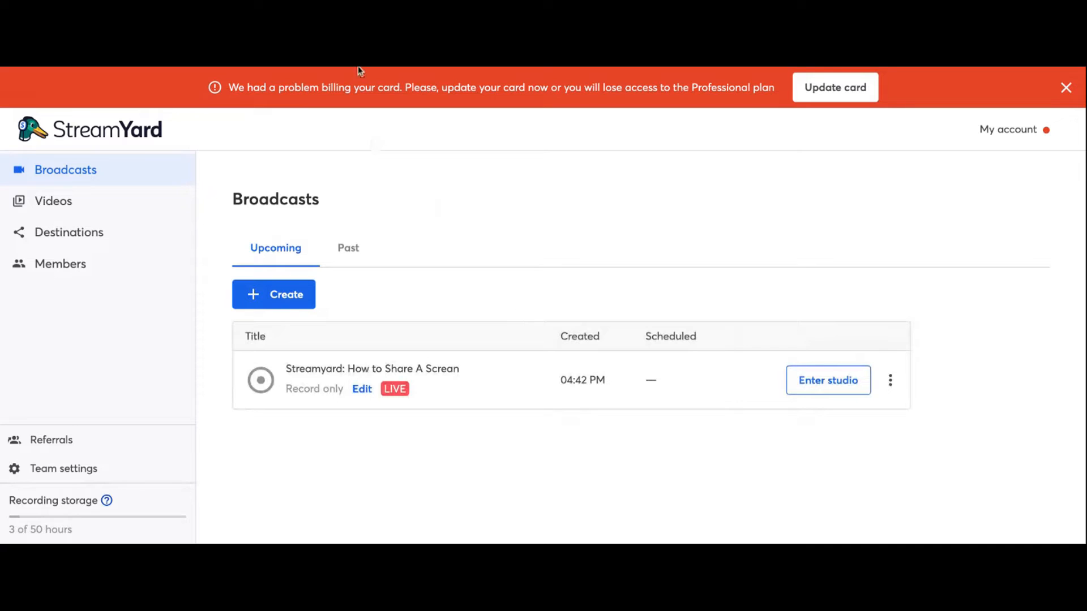
mouse_move(359, 72)
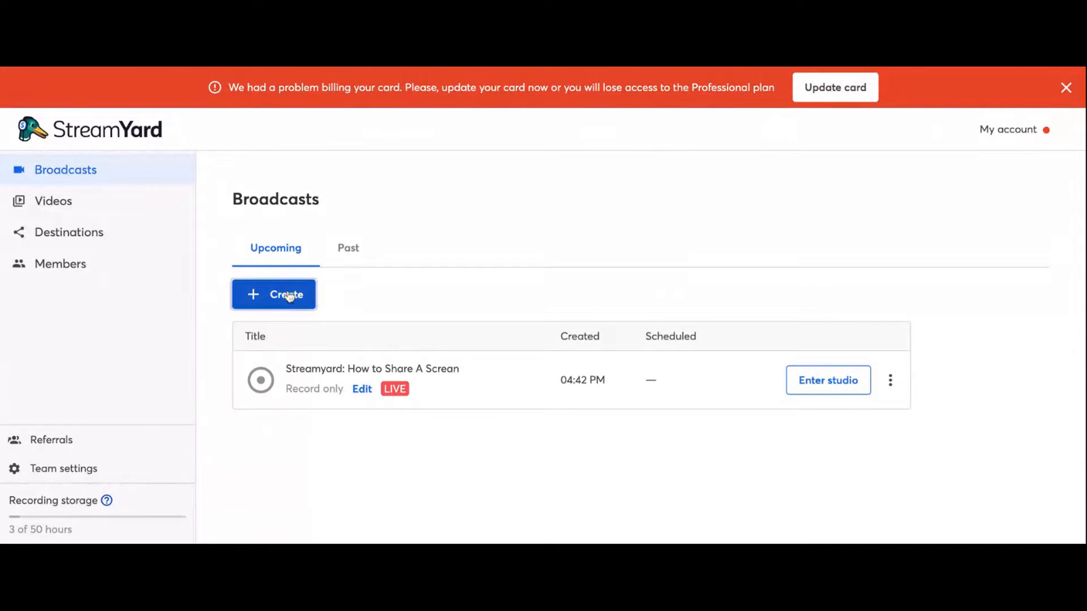
Step: Start creating a new broadcast from the Broadcasts page via '+ Create'
click(273, 294)
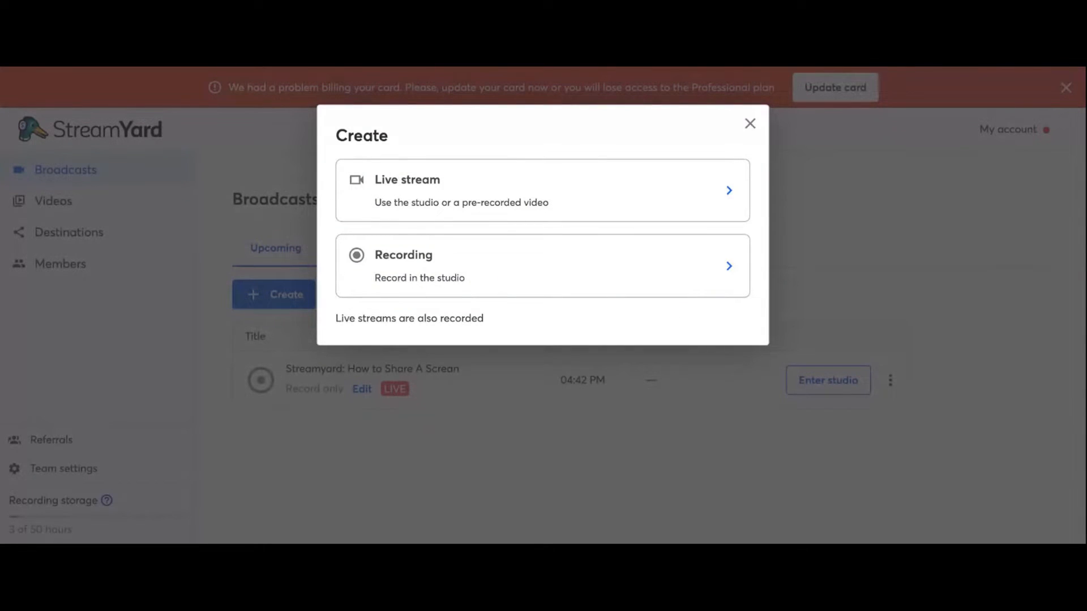
Step: Create a Recording (not a live stream) titled 'my recording'
click(542, 265)
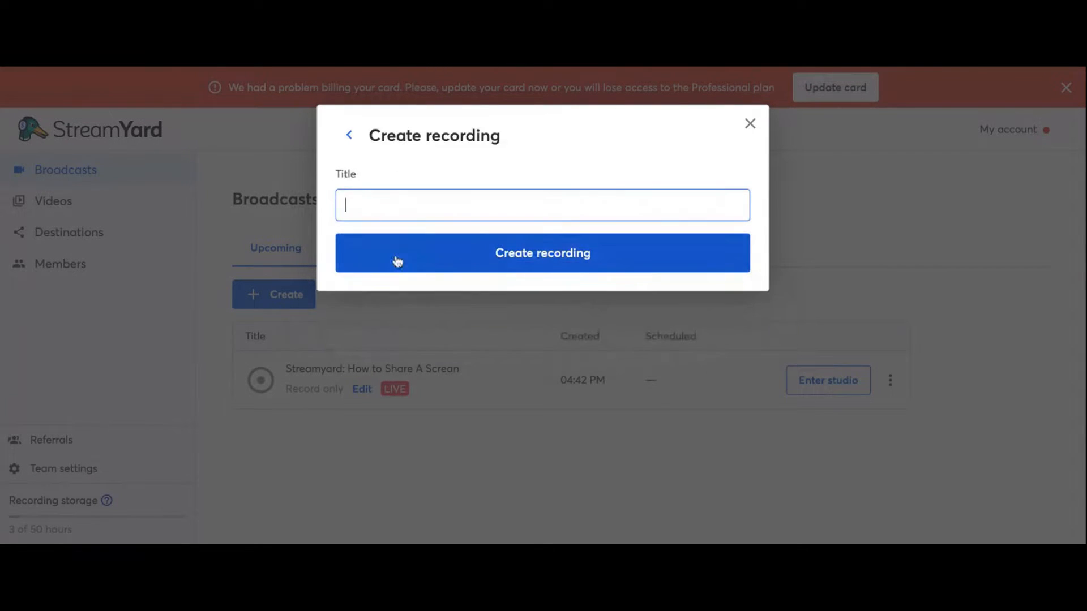
mouse_move(404, 205)
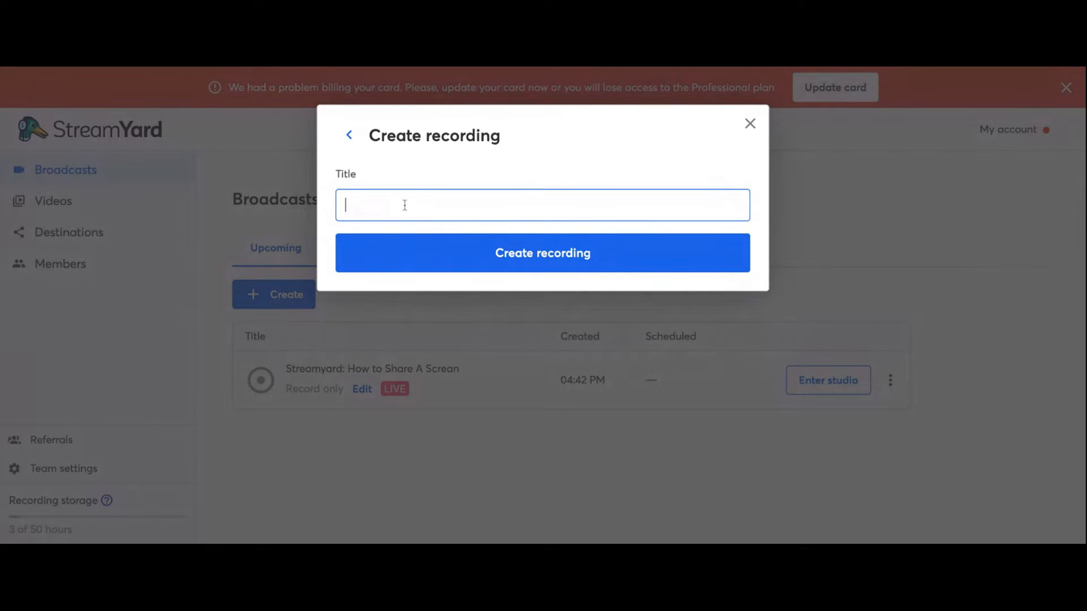
text(my recordin)
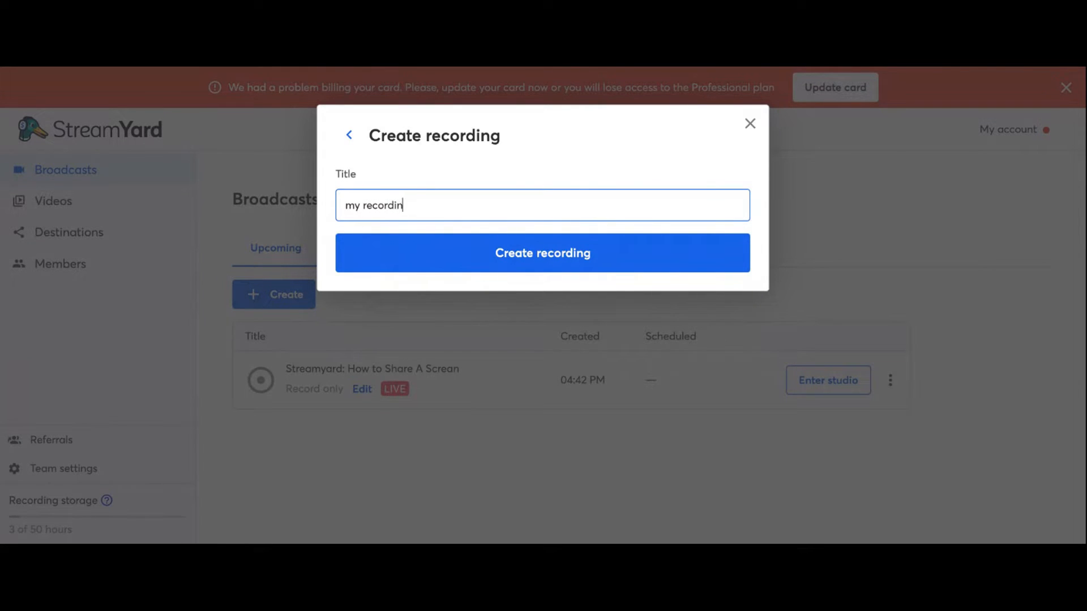
text(g)
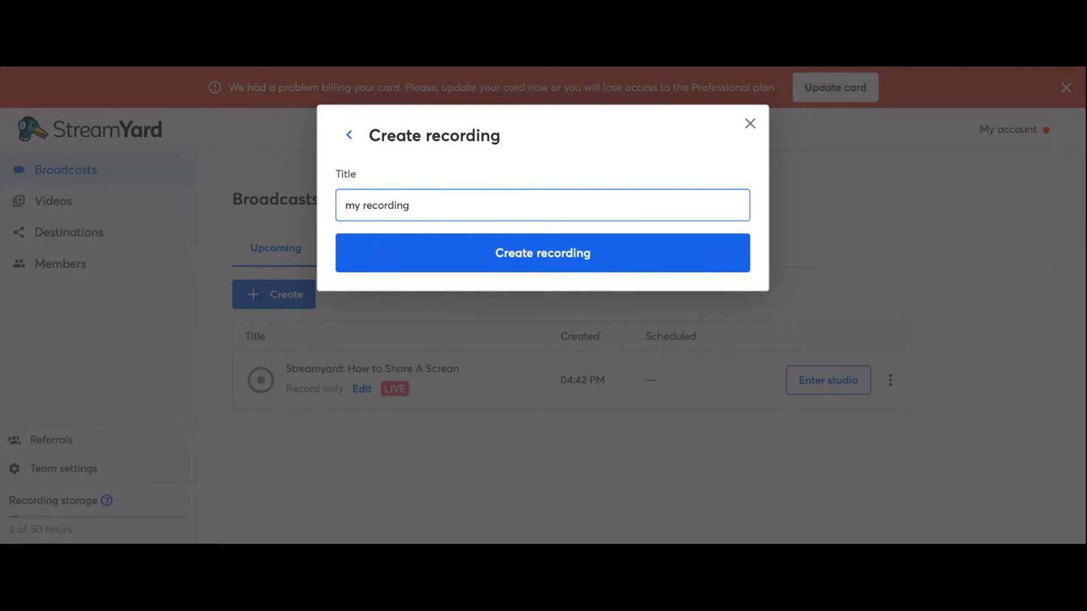
click(543, 252)
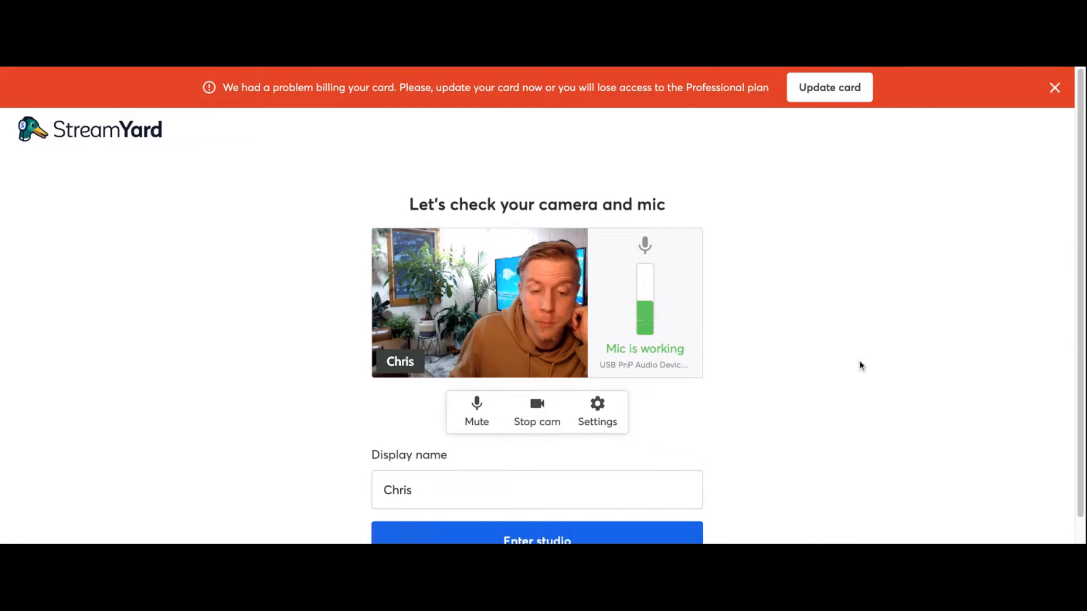
Step: Enter the studio for 'my recording' from the camera and mic check page
scroll(down, 3)
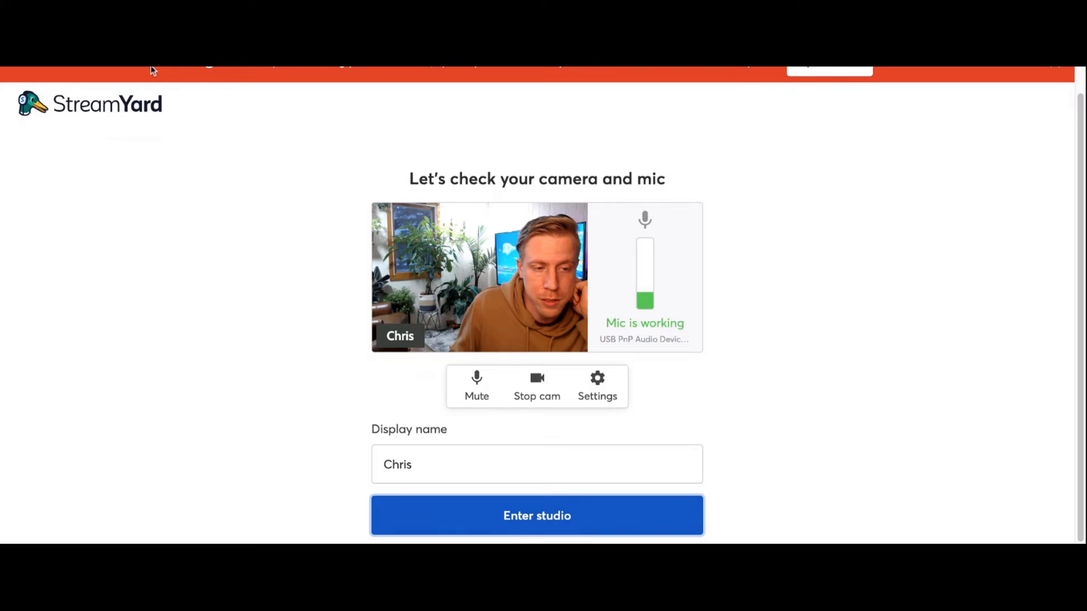
click(536, 516)
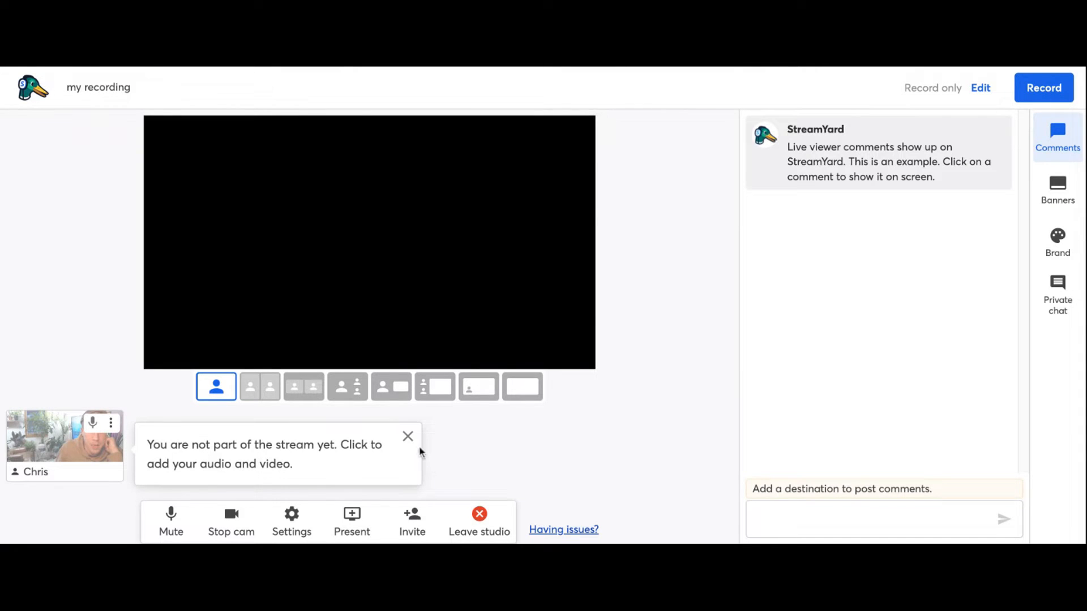
Step: Dismiss the 'You are not part of the stream yet' tooltip
click(408, 436)
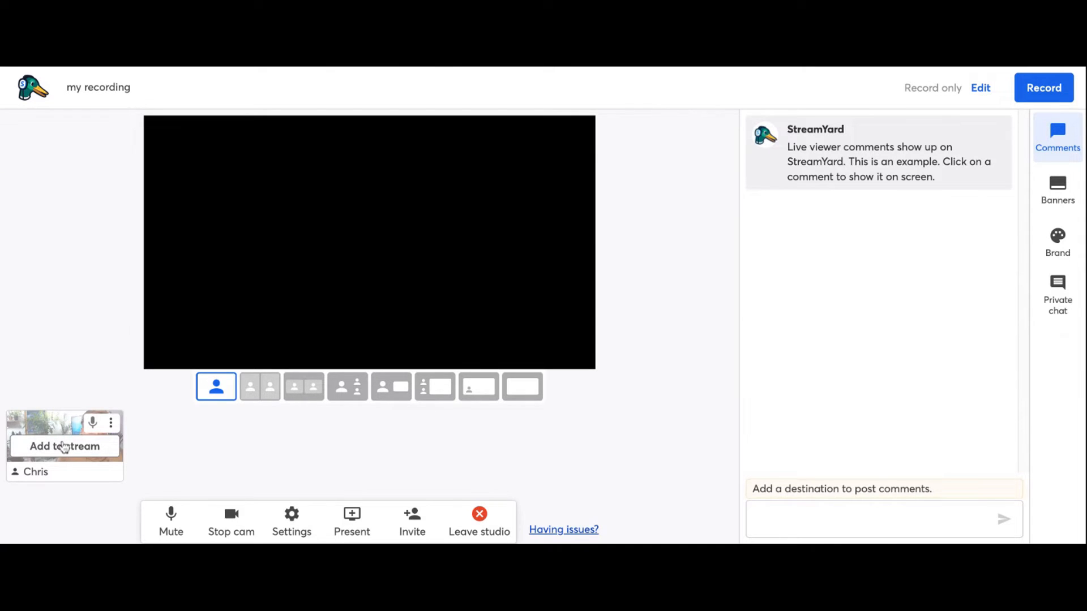
mouse_move(76, 455)
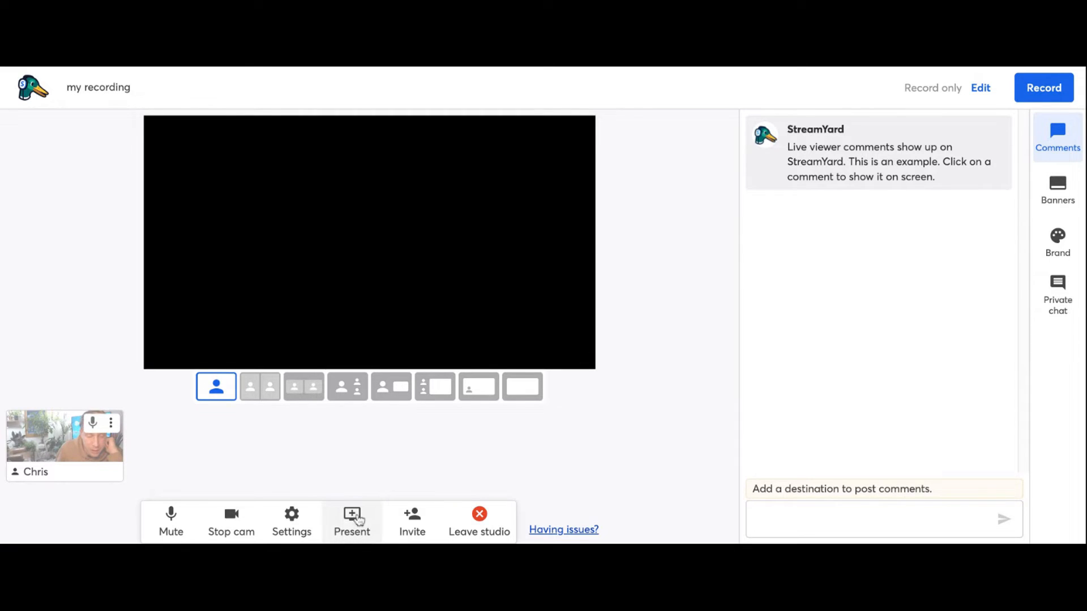
Step: Present a shared screen and confirm it in the browser picker as a new studio source
click(351, 521)
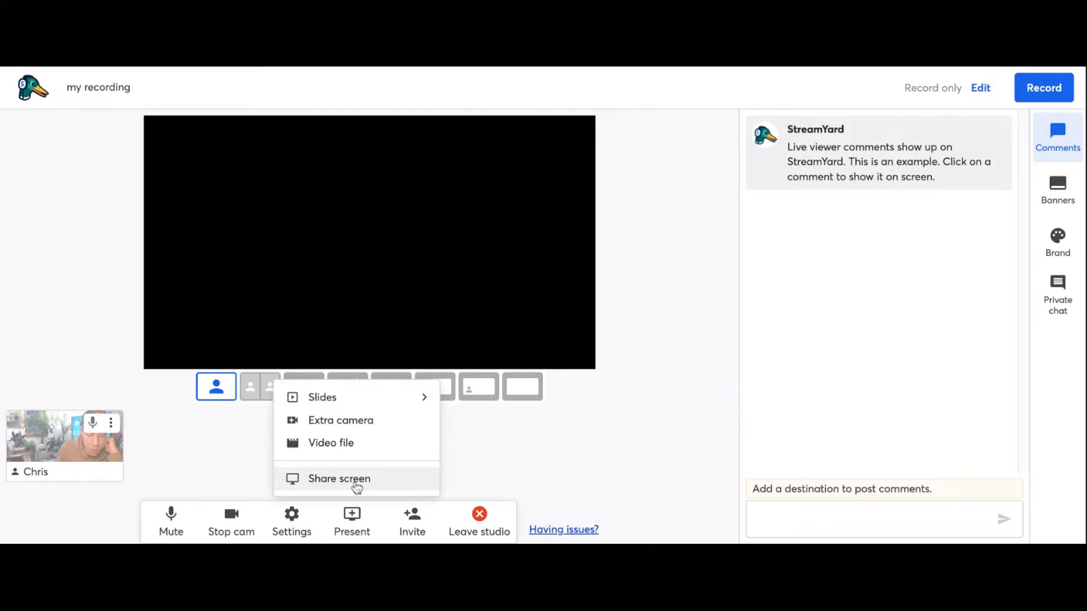
mouse_move(354, 397)
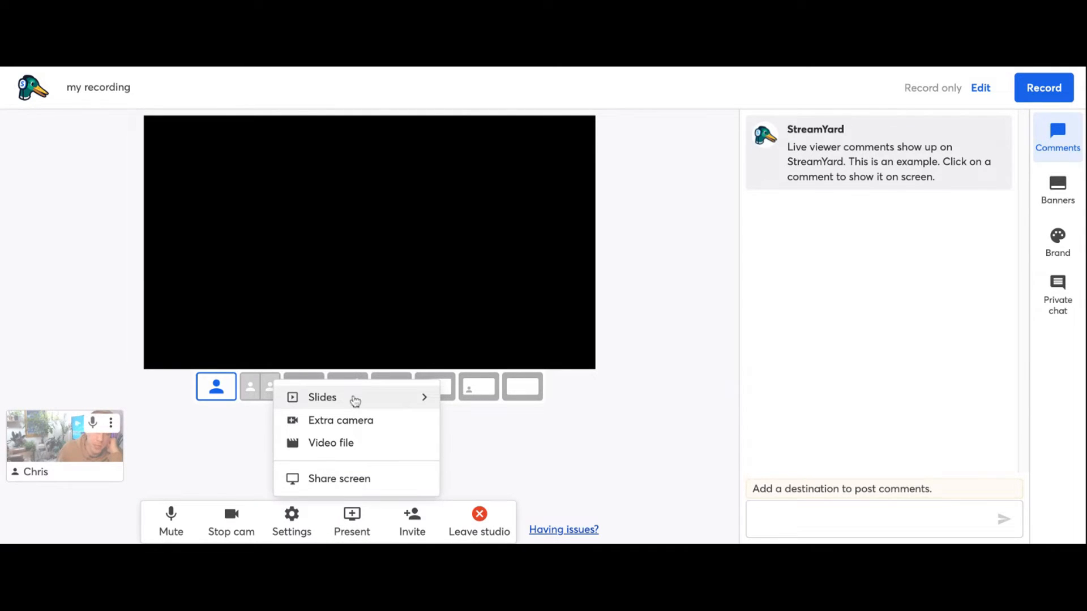
click(322, 397)
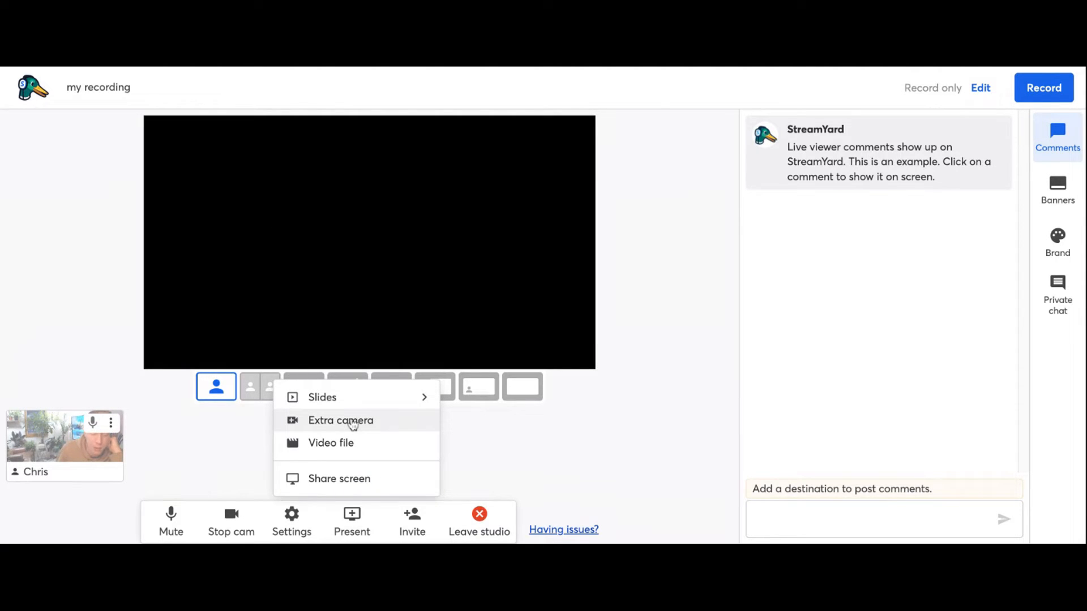
mouse_move(352, 489)
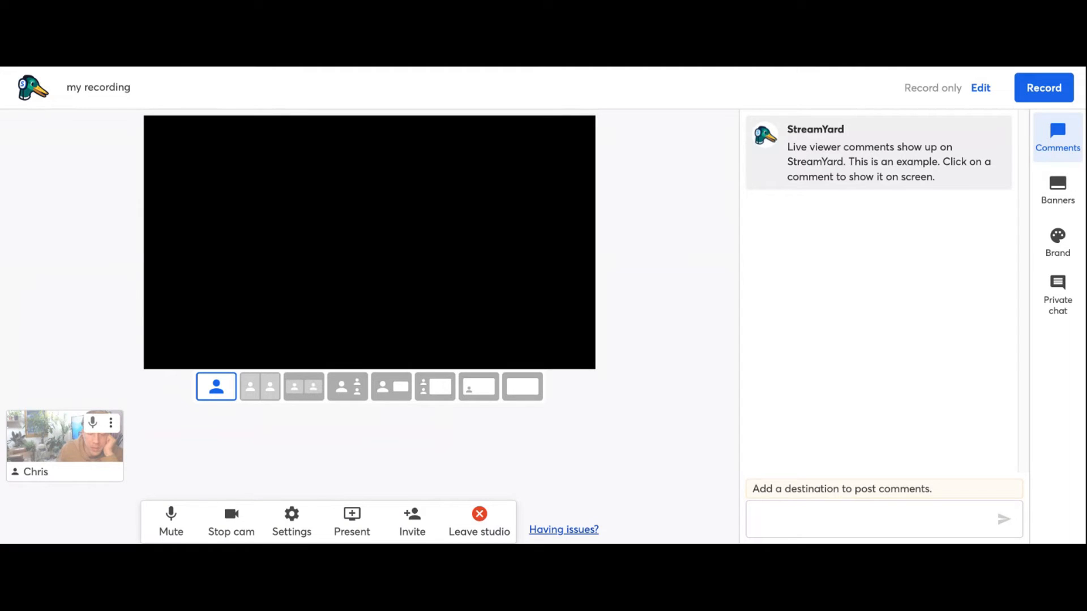
click(351, 521)
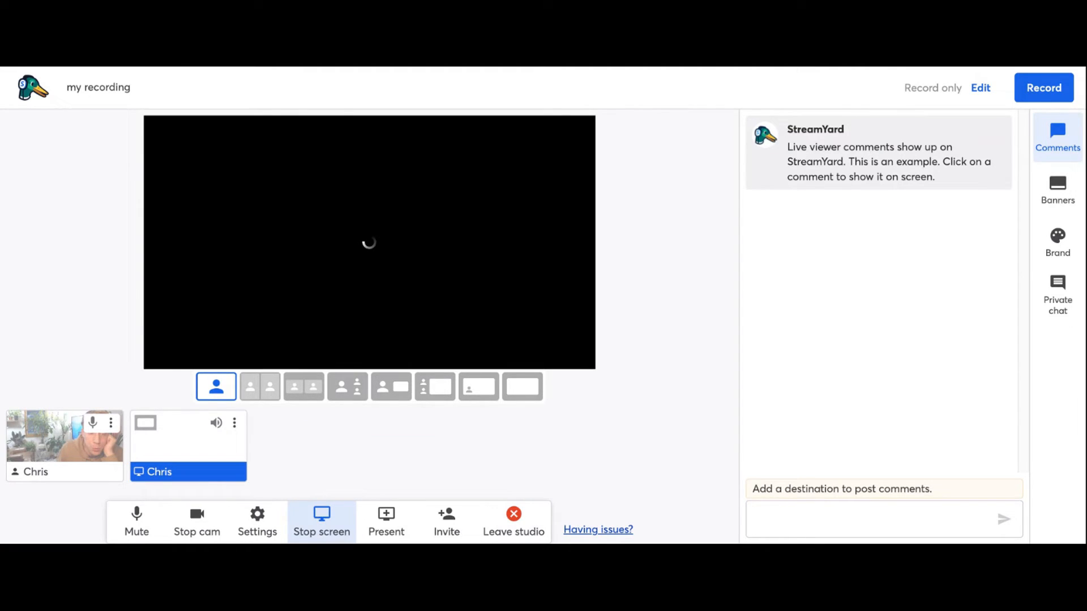